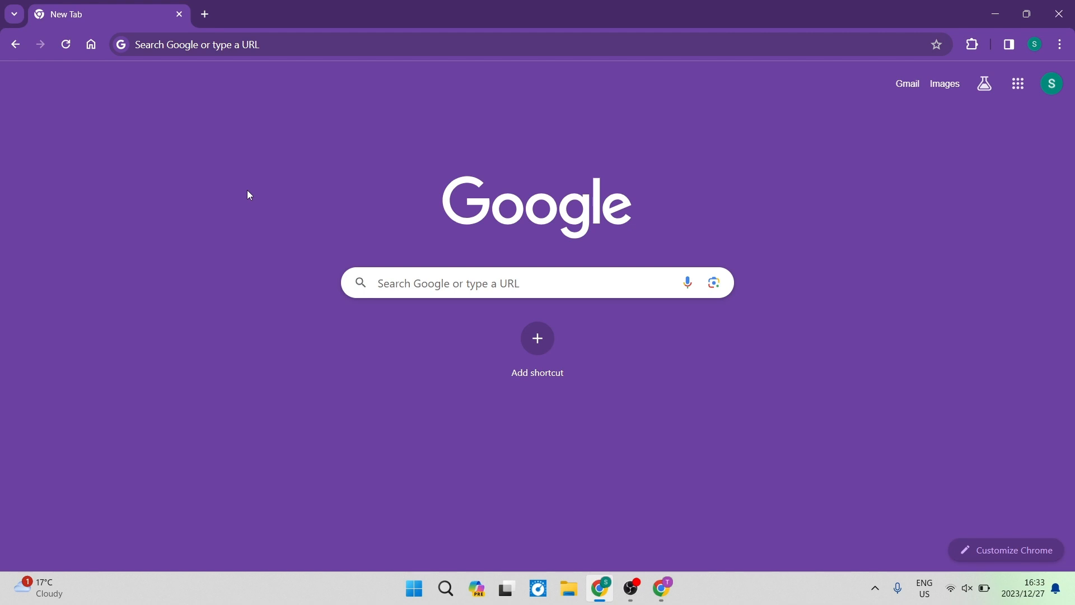
# Search Google for 'facebook help center' using the recent-search suggestion
pyautogui.click(463, 282)
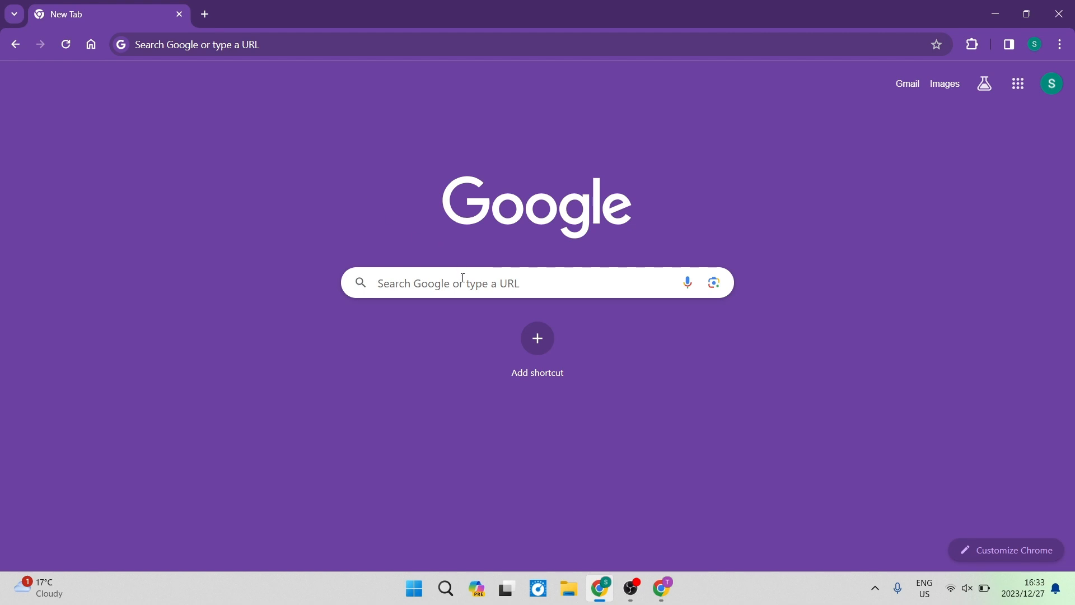
pyautogui.click(463, 283)
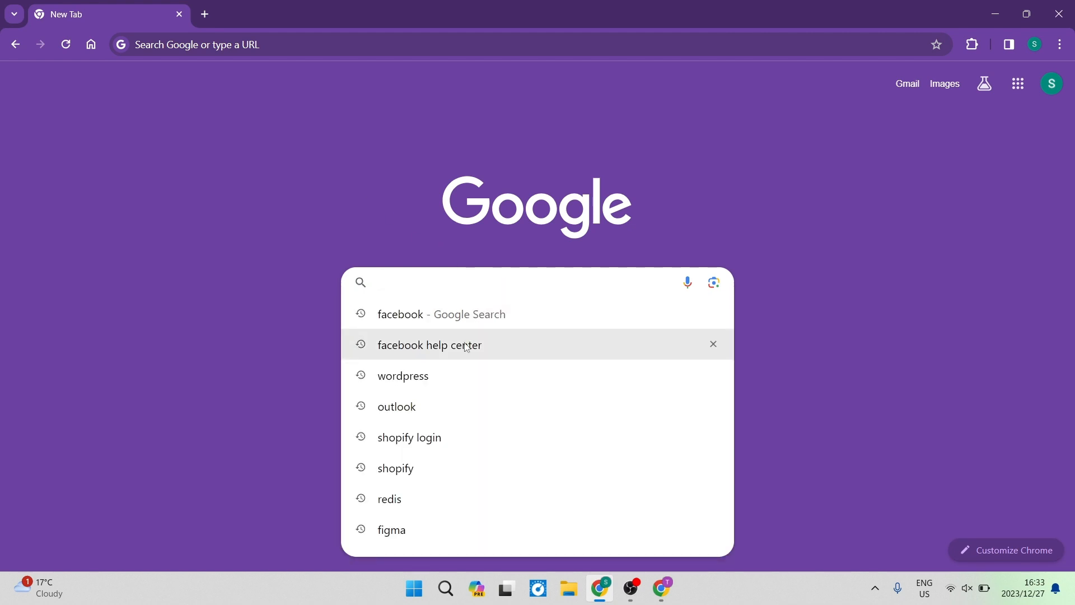
pyautogui.click(429, 345)
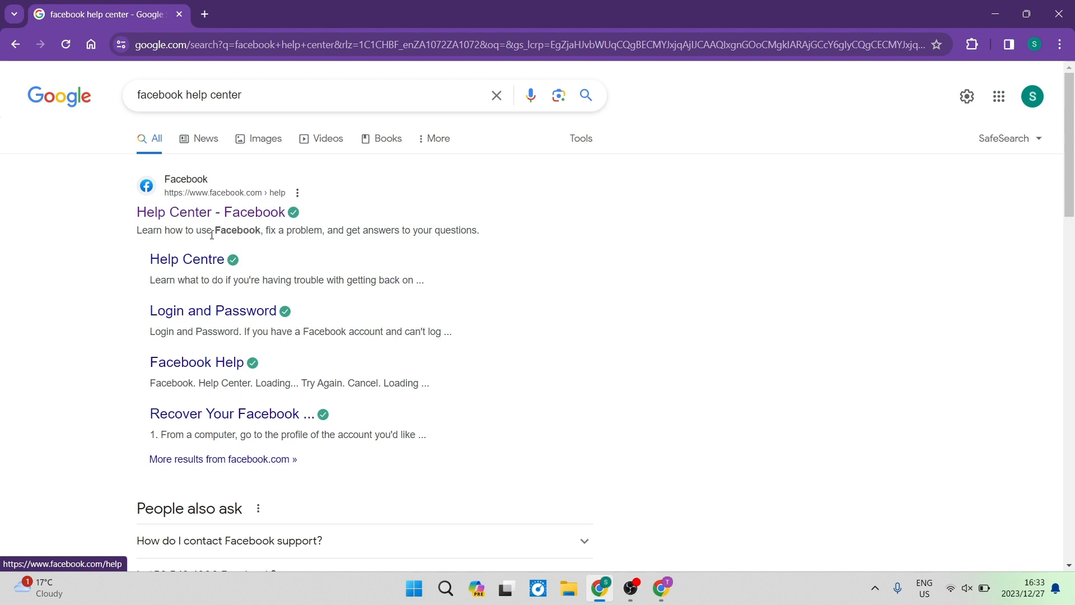
# Open the 'Help Centre' sitelink under the Facebook search result
pyautogui.click(187, 259)
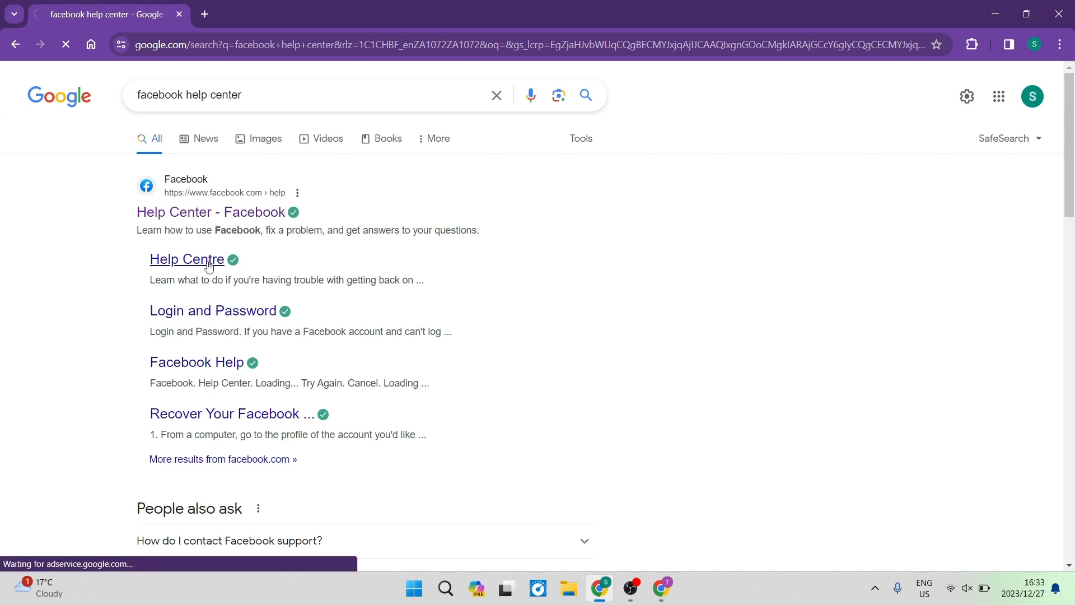
pyautogui.click(186, 260)
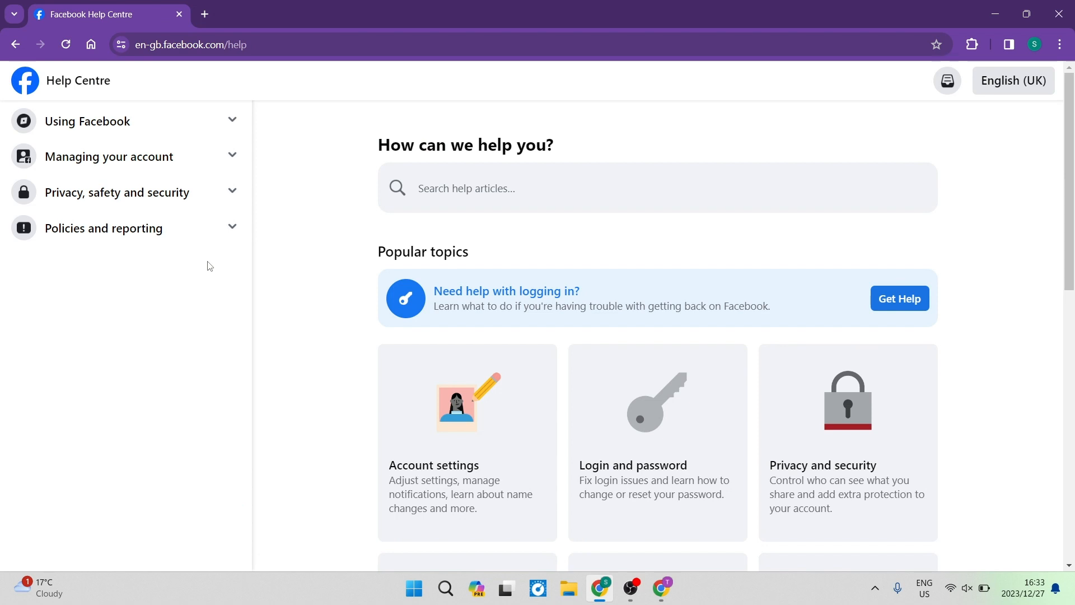
pyautogui.moveTo(233, 303)
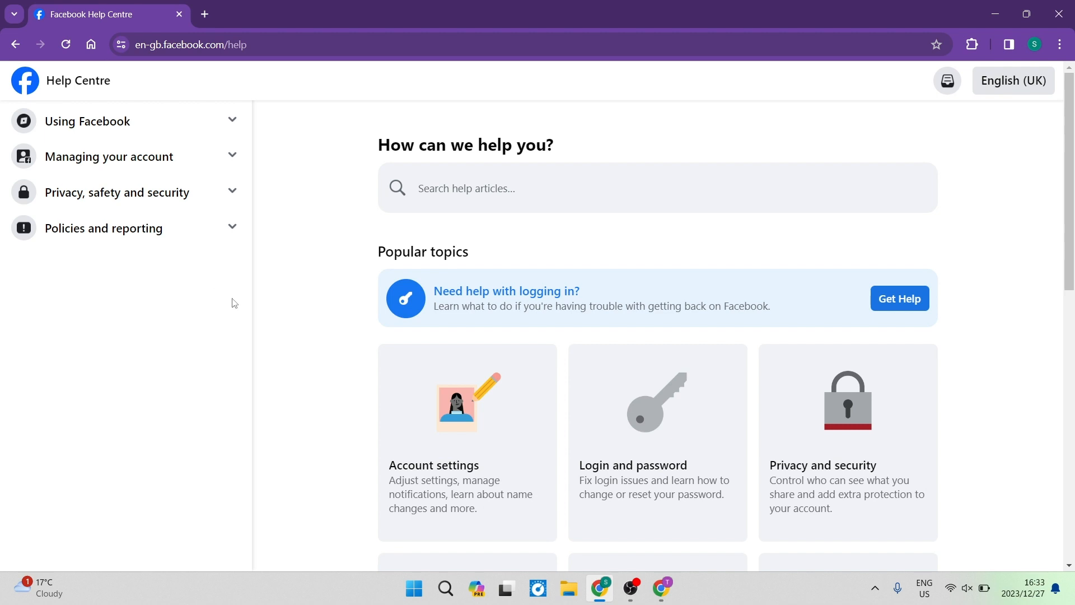
pyautogui.moveTo(105, 192)
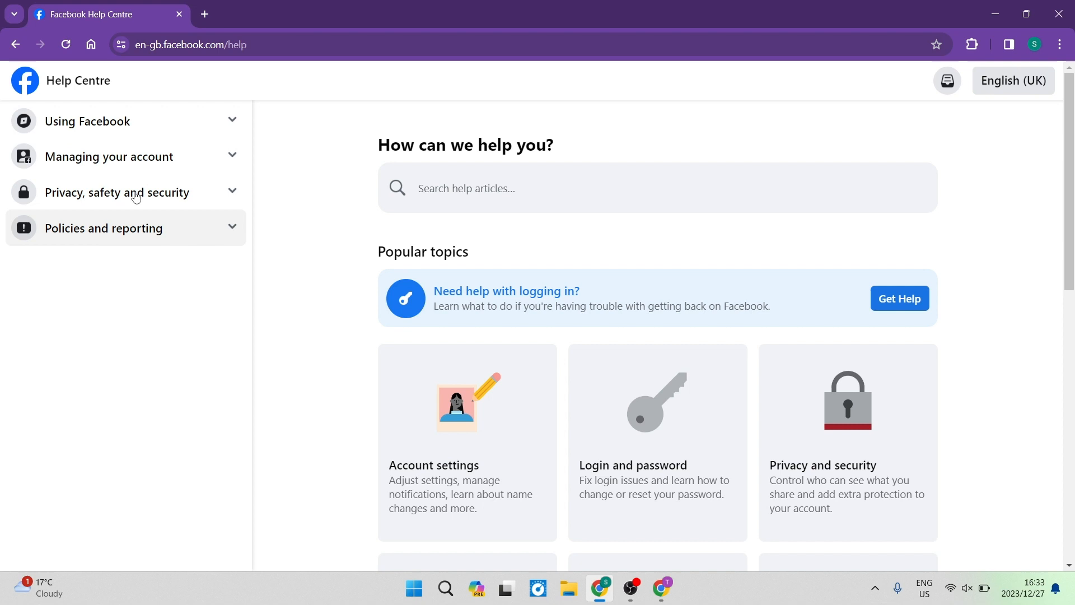
pyautogui.moveTo(195, 150)
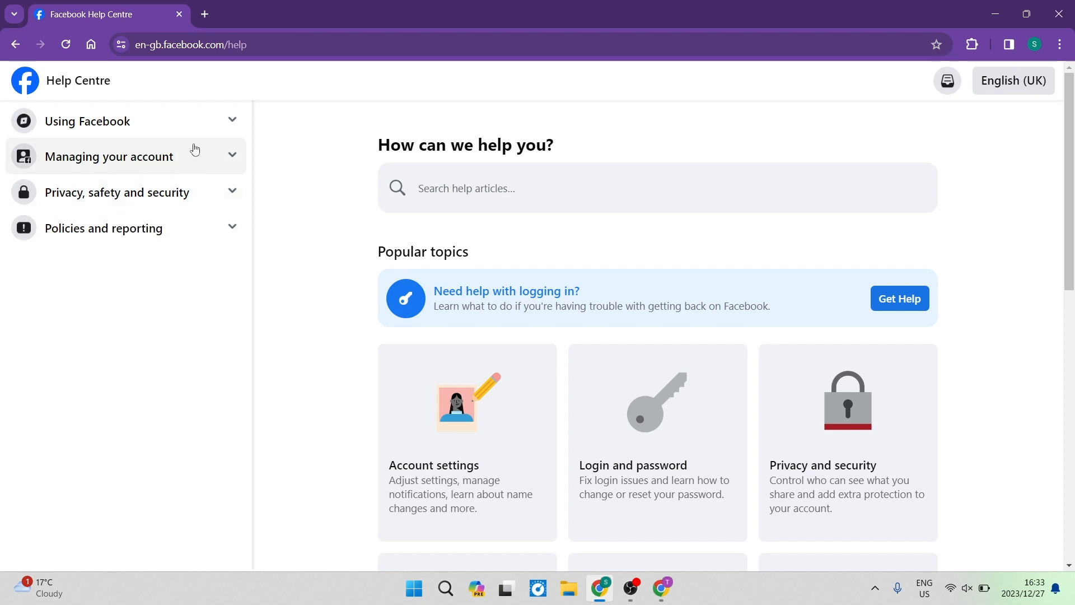
pyautogui.moveTo(92, 167)
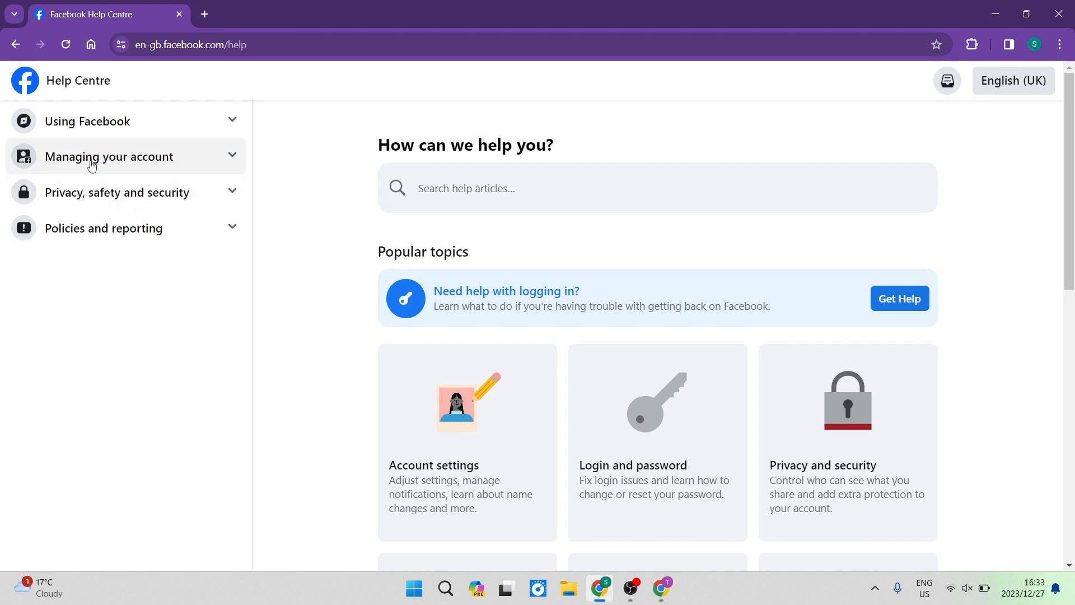
# Expand Managing your account > Login and password and open 'Uploading your ID'
pyautogui.click(110, 157)
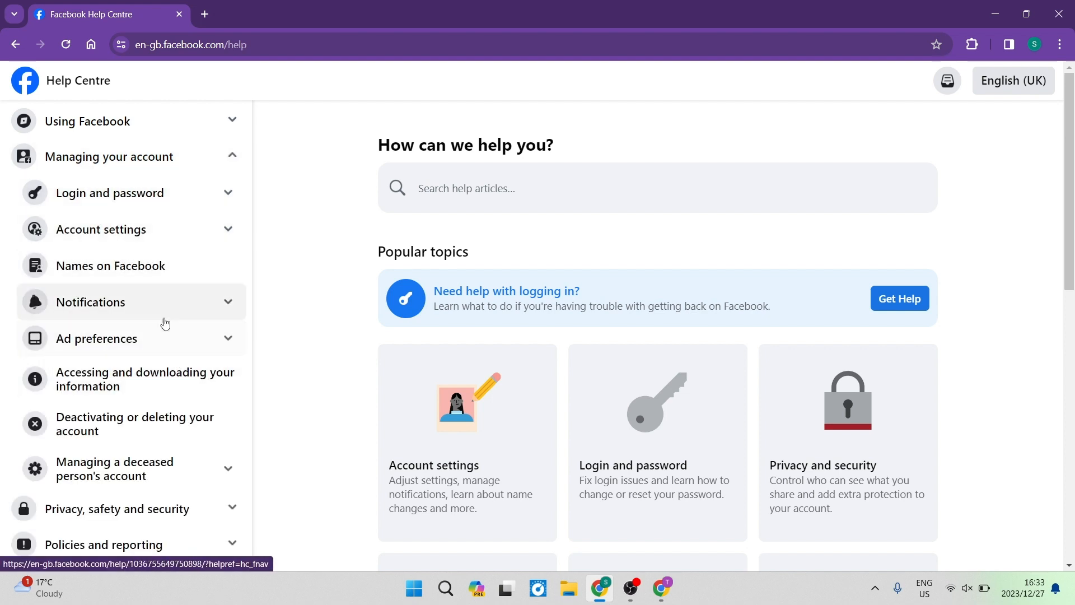
pyautogui.moveTo(118, 200)
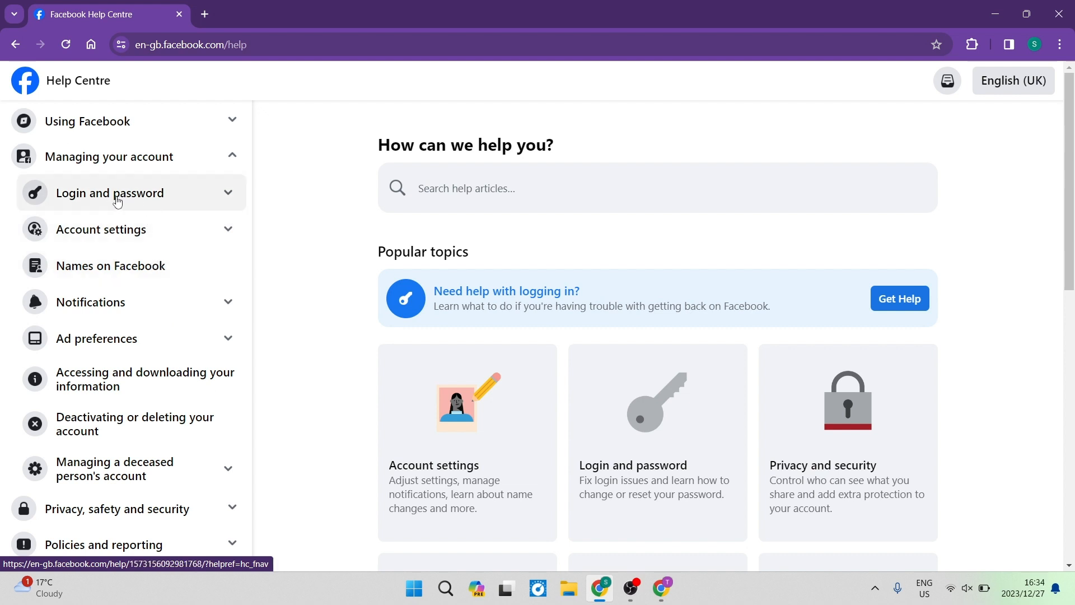
pyautogui.click(109, 193)
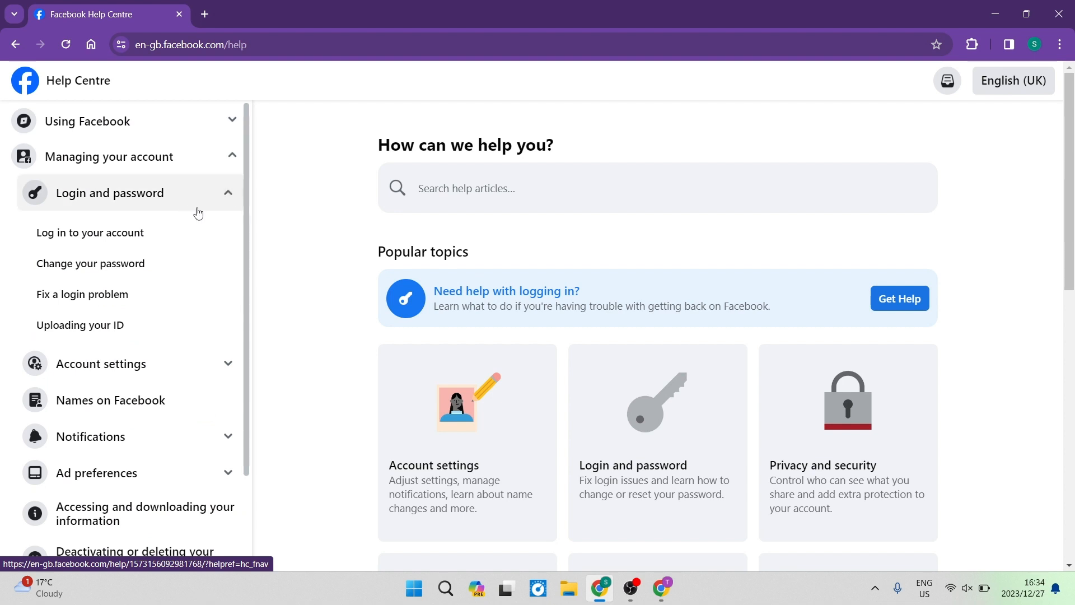
pyautogui.moveTo(174, 265)
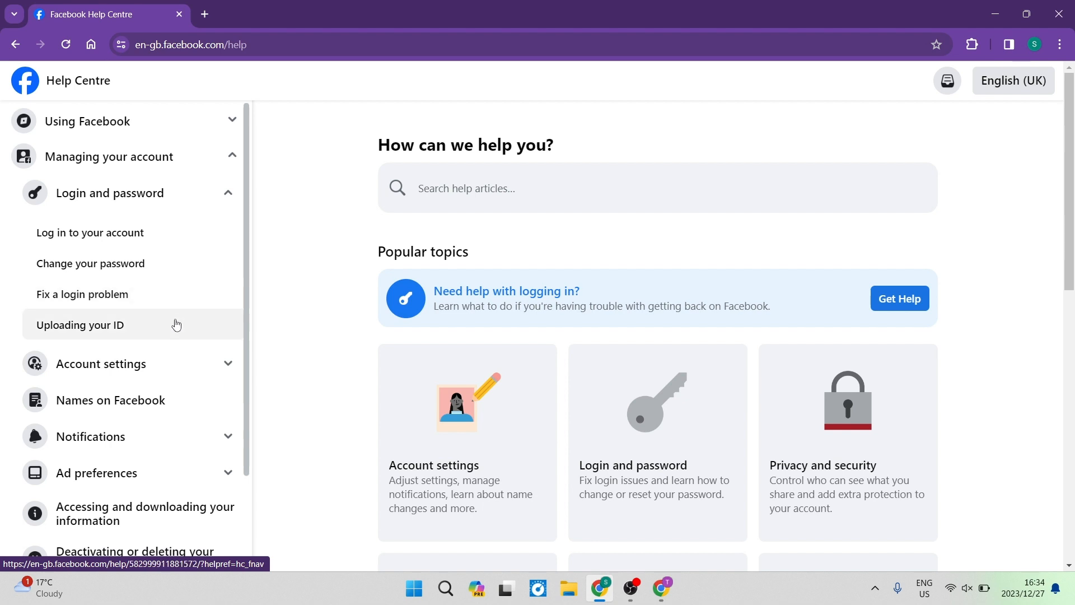
pyautogui.moveTo(174, 326)
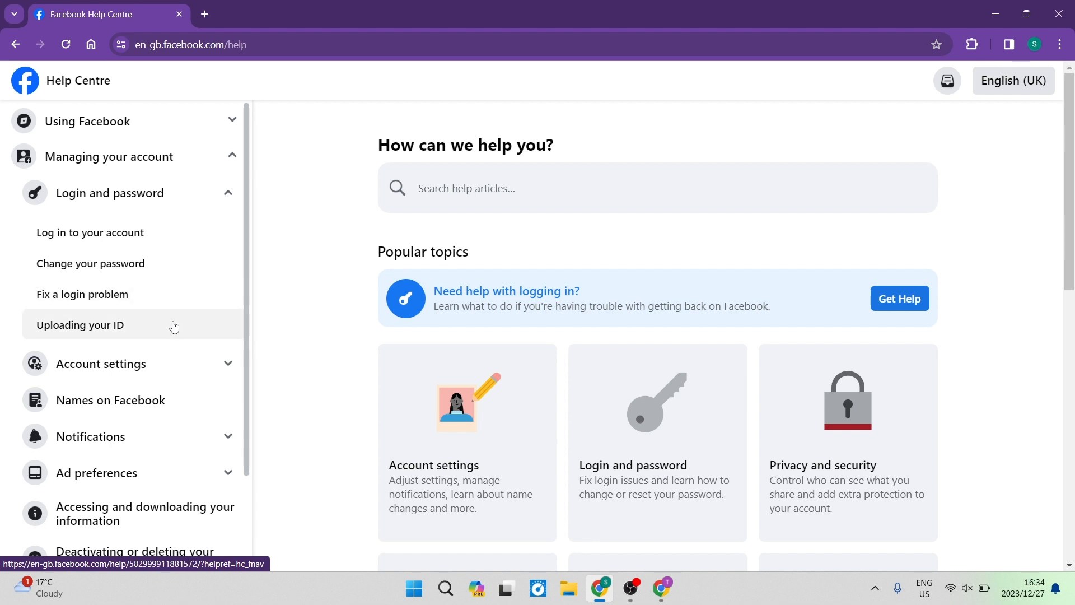
pyautogui.click(81, 326)
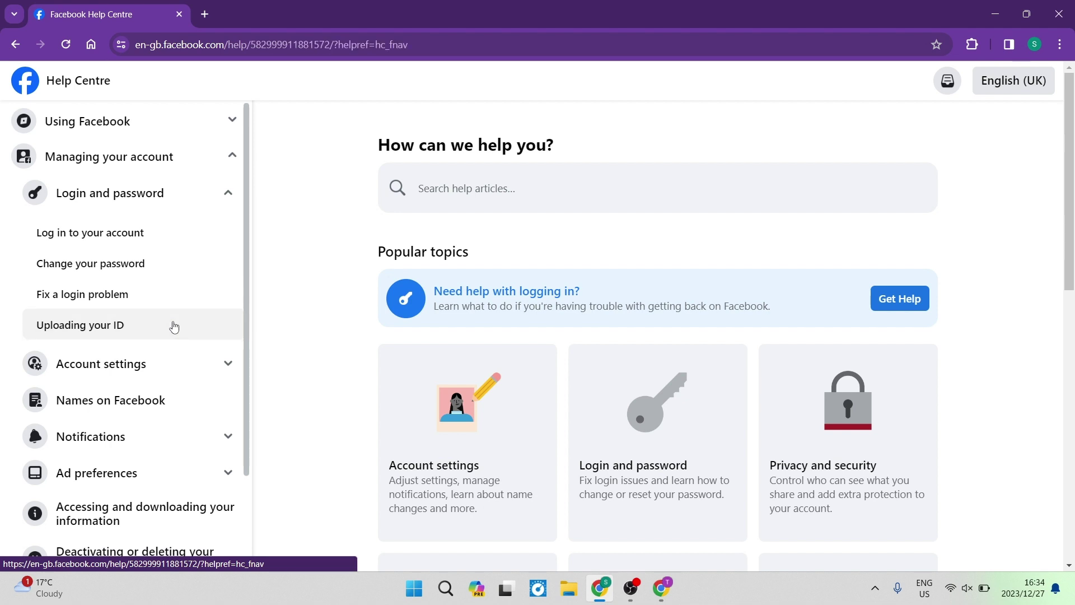
pyautogui.click(80, 325)
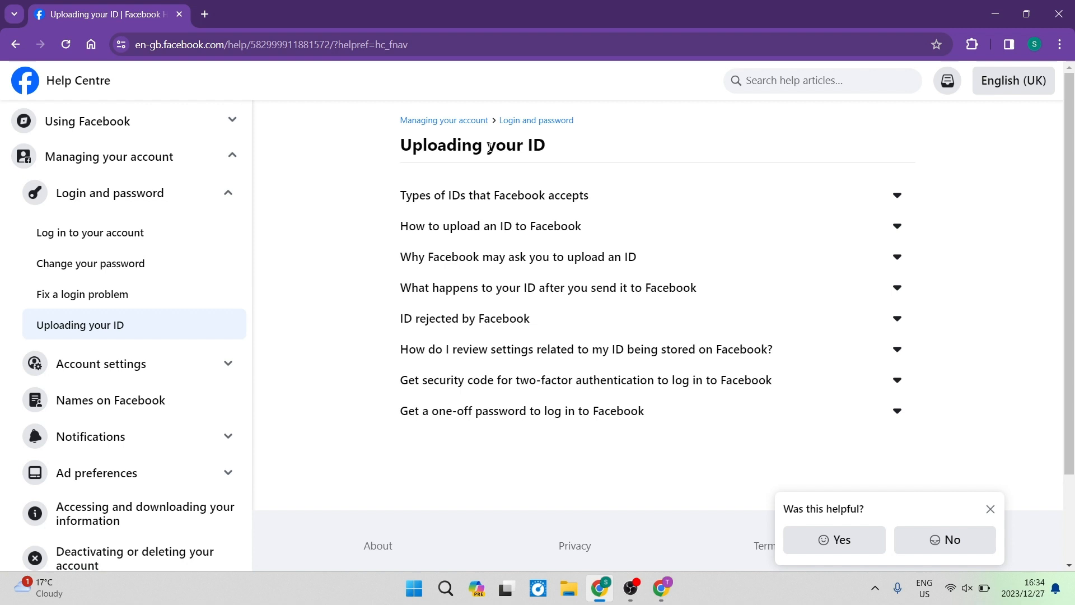
pyautogui.moveTo(561, 249)
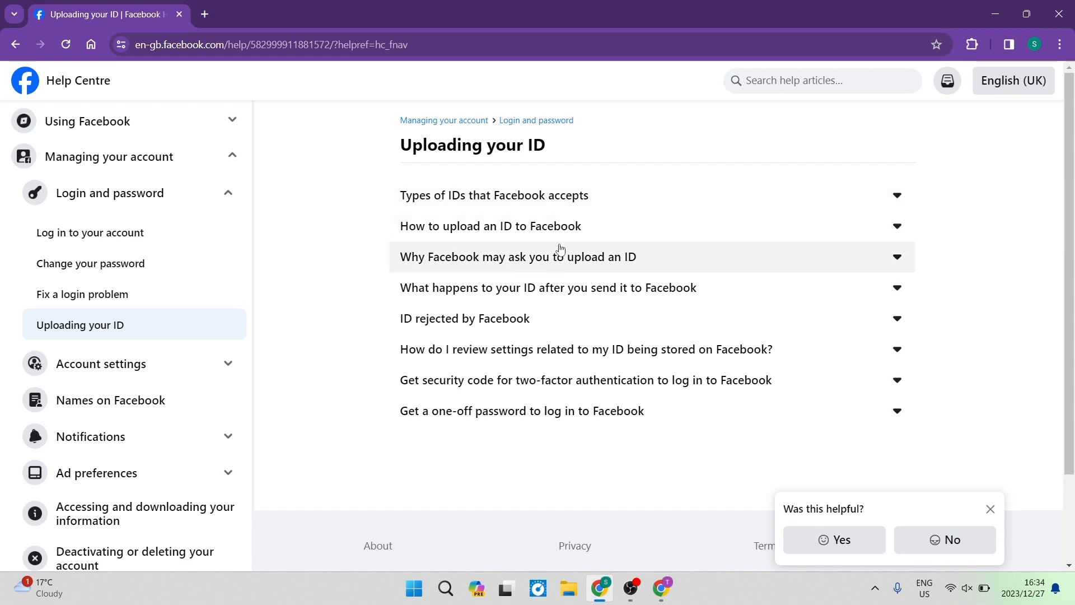
pyautogui.moveTo(600, 258)
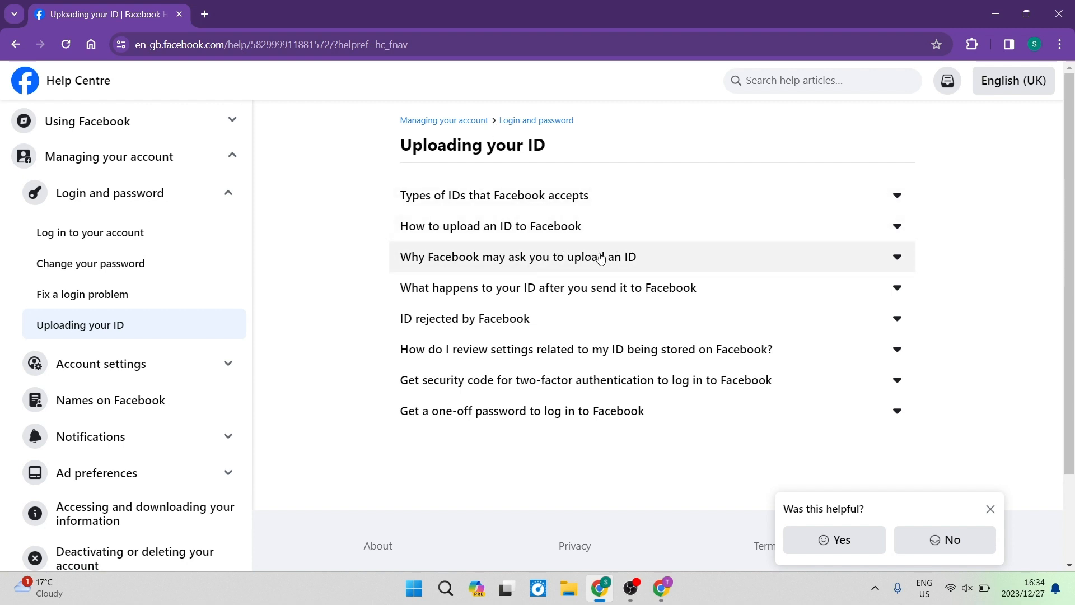
pyautogui.moveTo(651, 276)
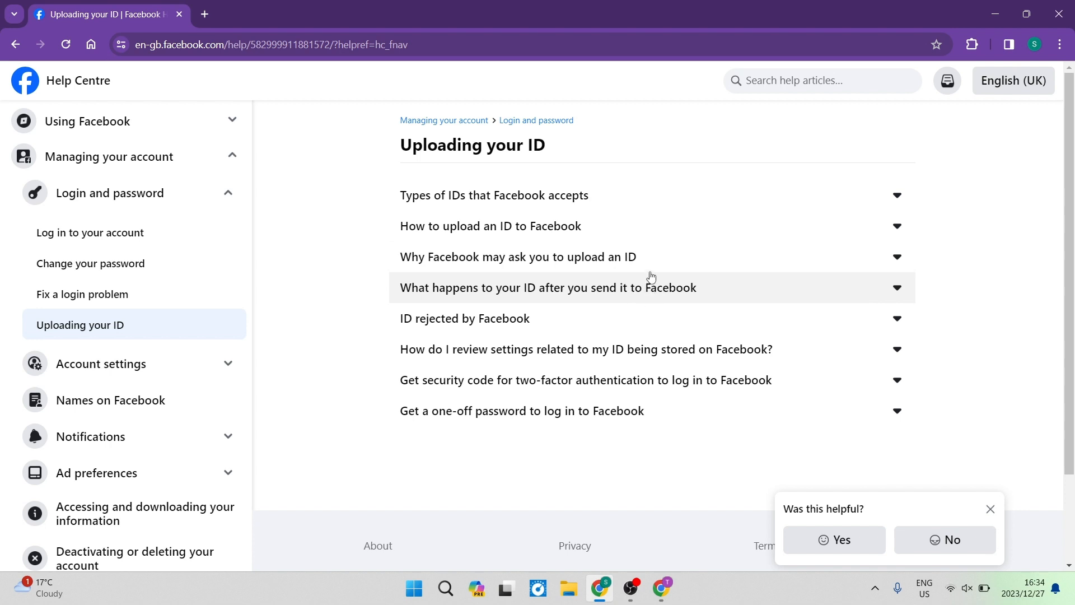
pyautogui.moveTo(658, 297)
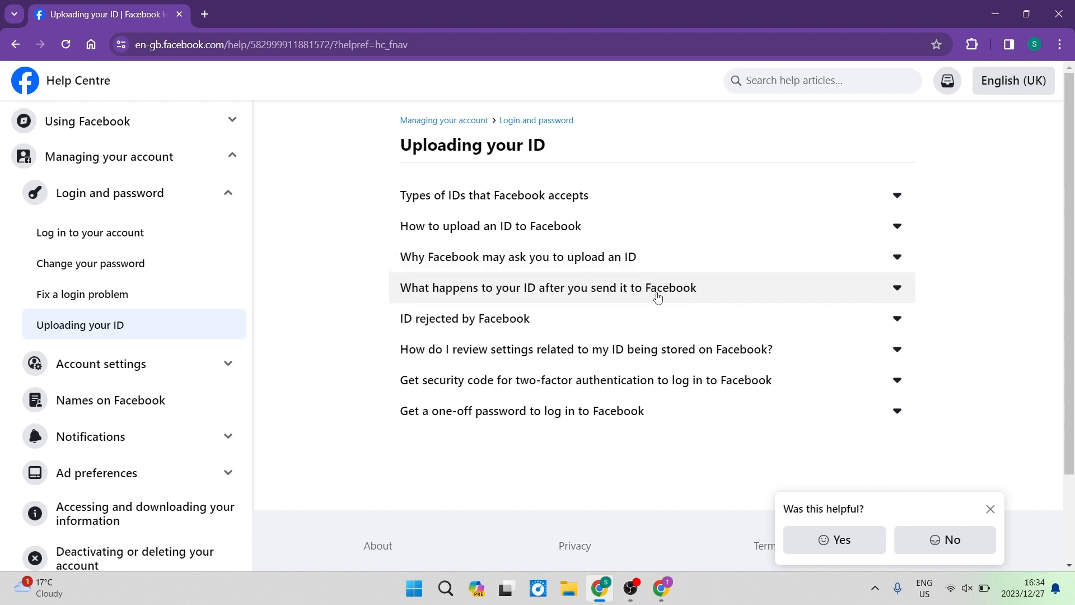
pyautogui.moveTo(657, 324)
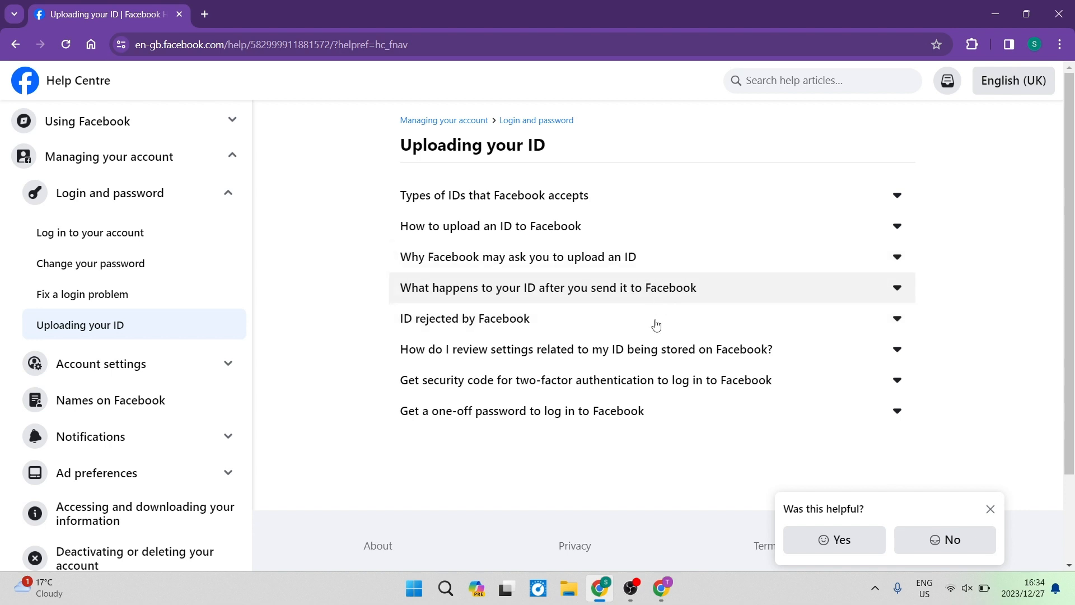
pyautogui.moveTo(625, 395)
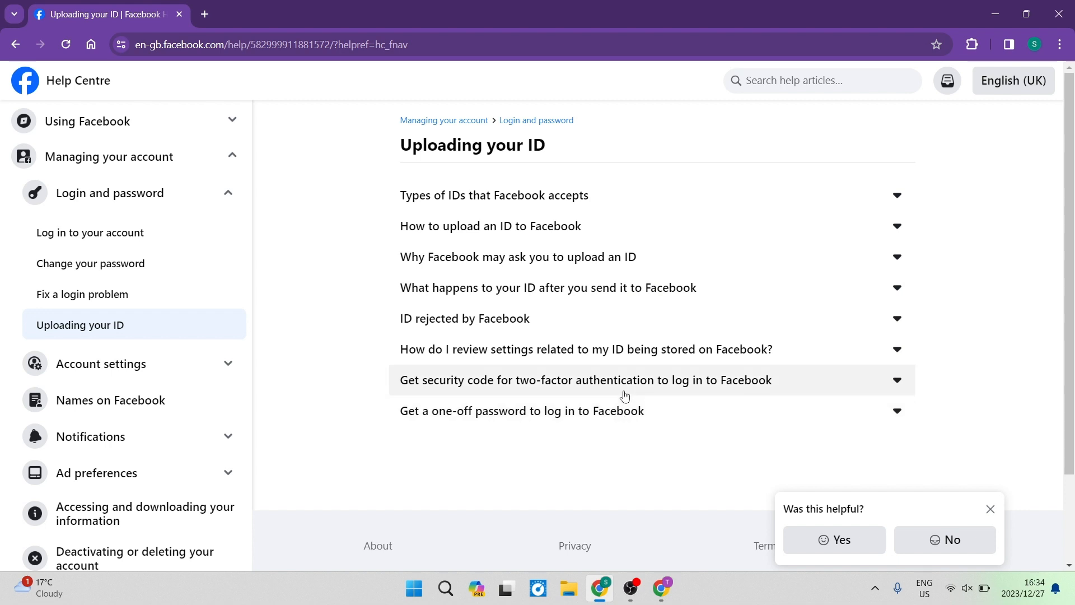
pyautogui.scroll(-3)
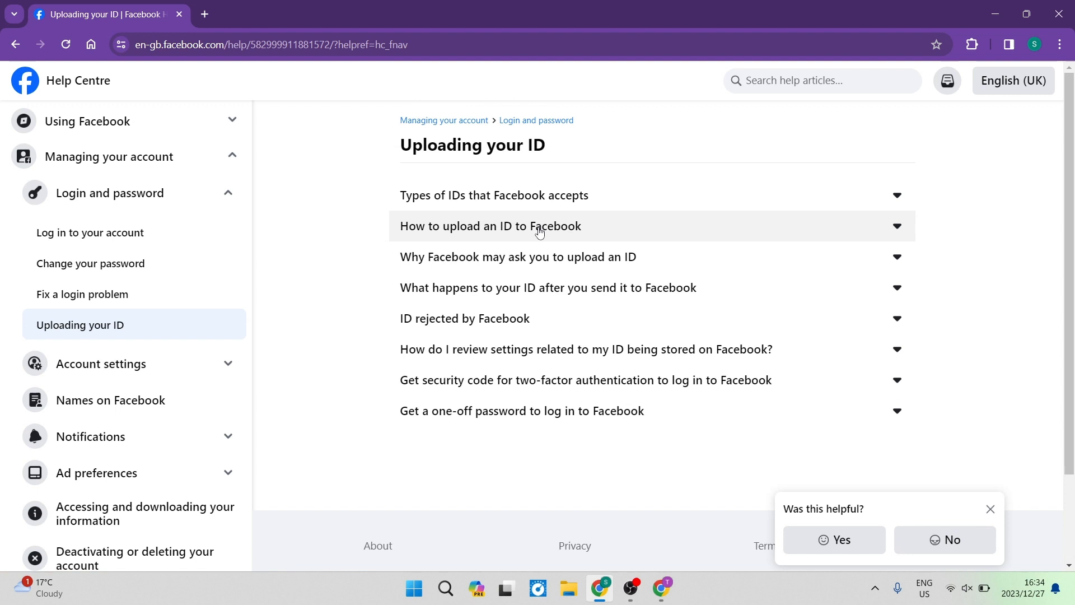
pyautogui.moveTo(565, 289)
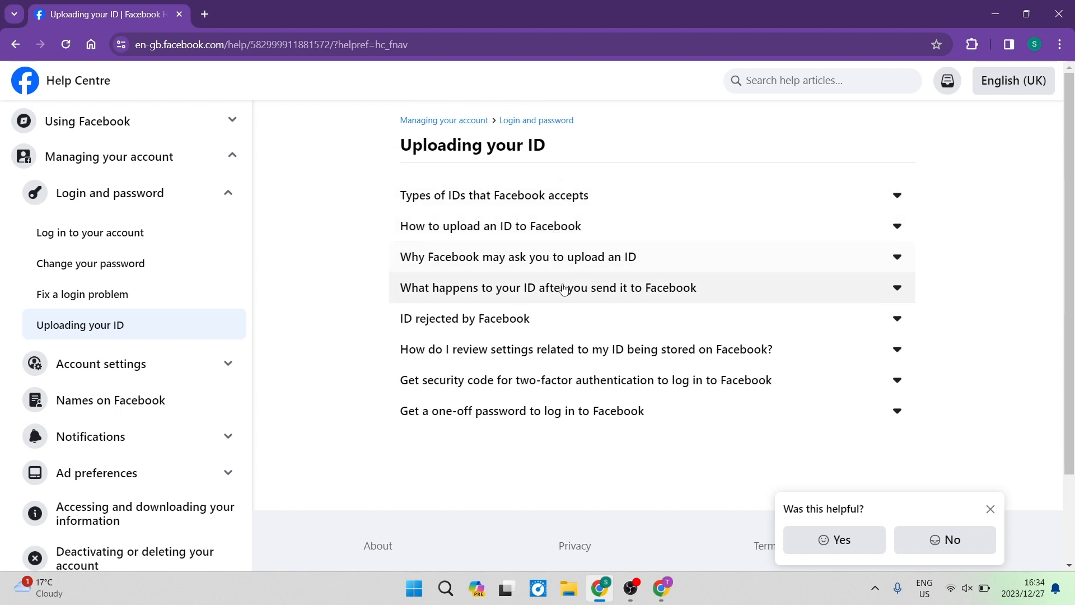
pyautogui.moveTo(569, 425)
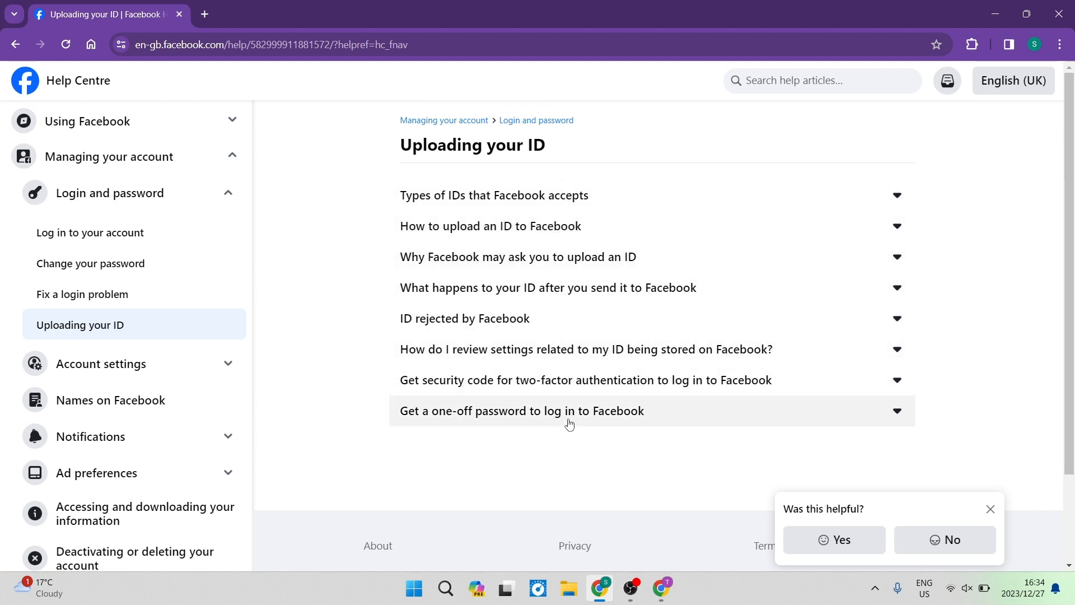
pyautogui.moveTo(635, 429)
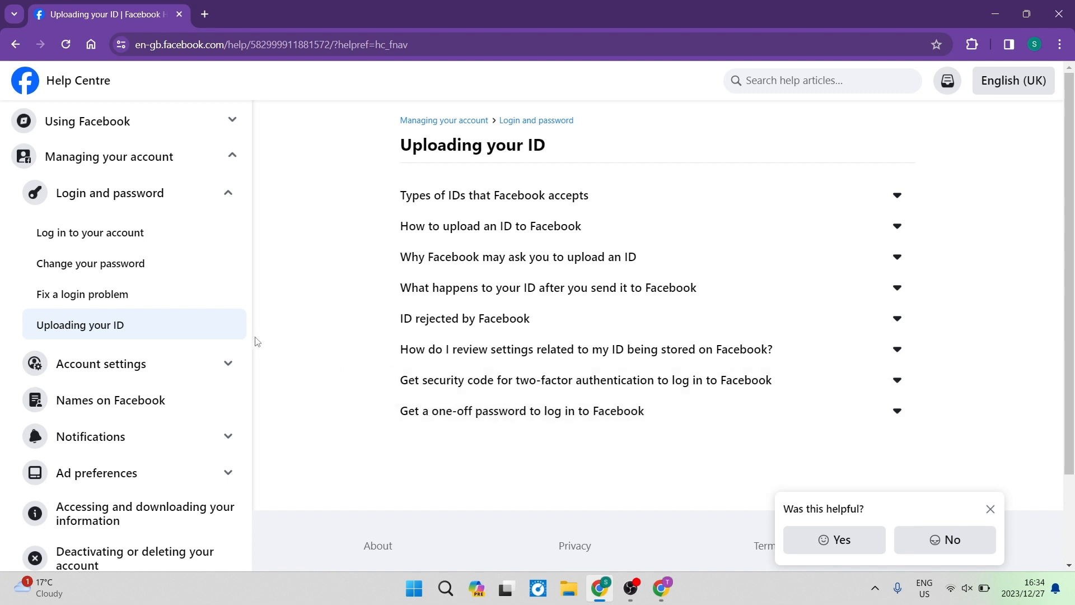
pyautogui.moveTo(103, 295)
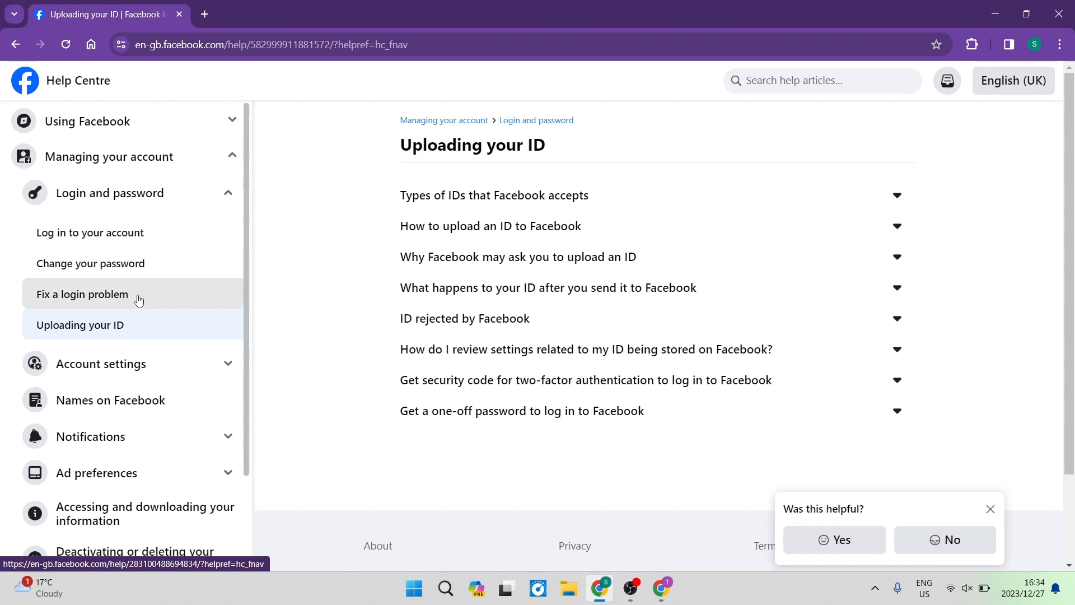
# Open 'Fix a login problem' from the sidebar and scroll through its questions
pyautogui.click(82, 294)
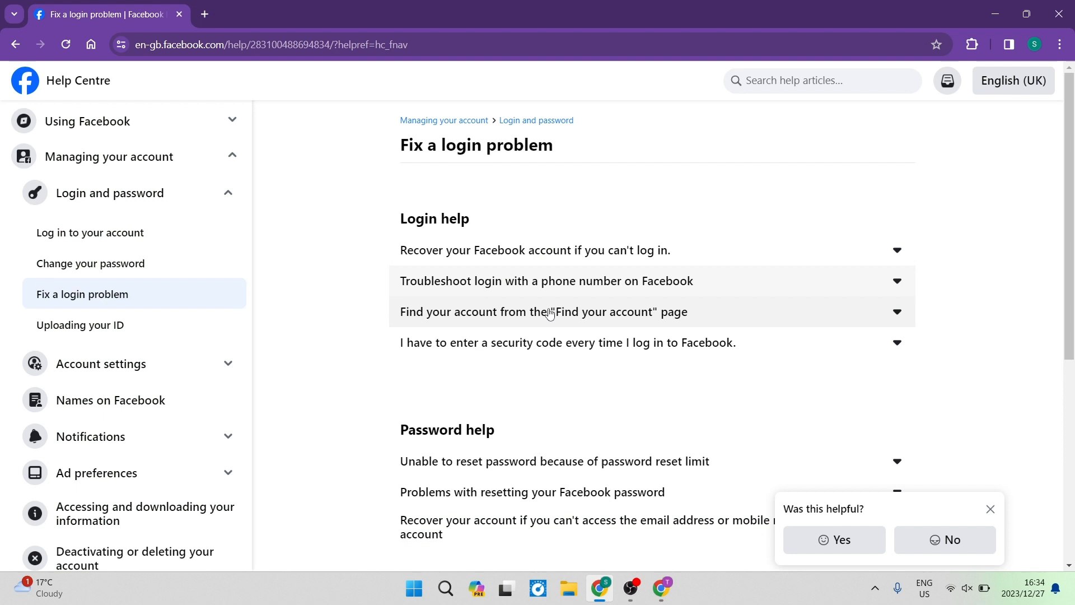
pyautogui.scroll(-3)
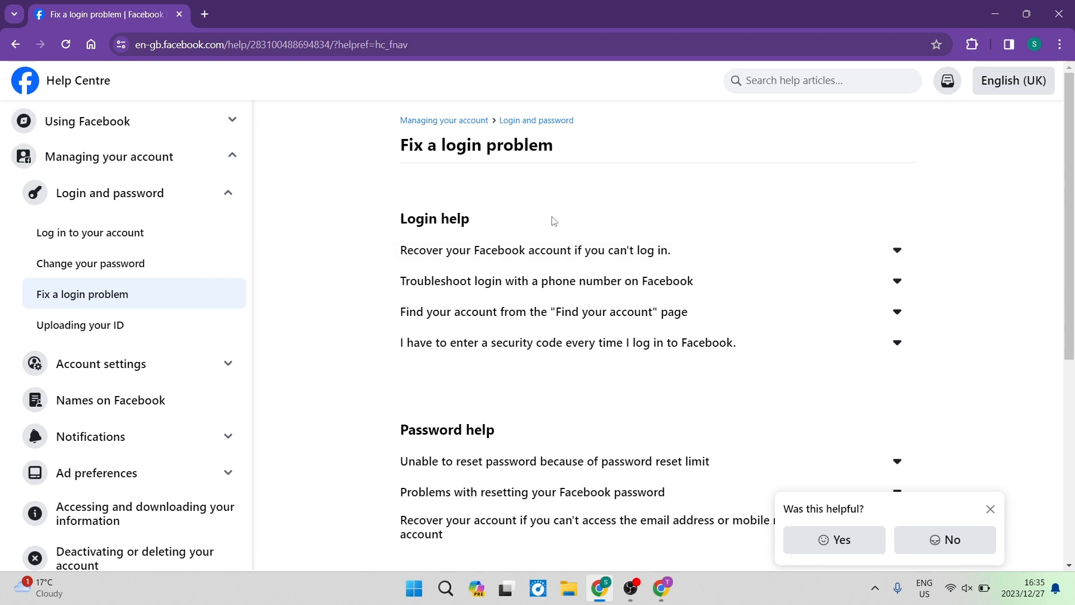
pyautogui.moveTo(419, 274)
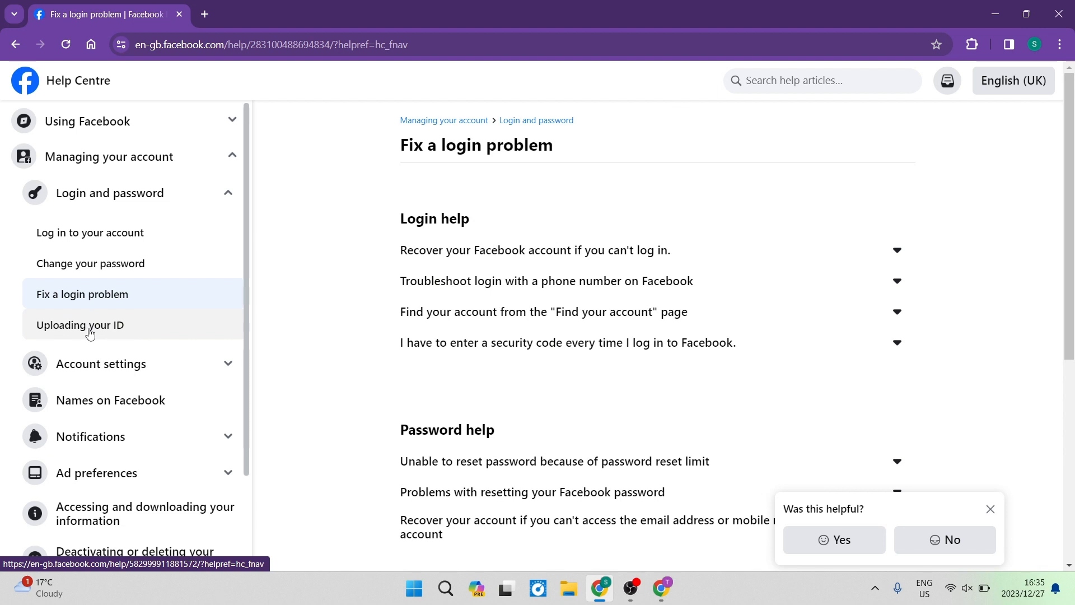
# Reopen 'Uploading your ID' from the sidebar and scroll down to its feedback prompt
pyautogui.click(81, 325)
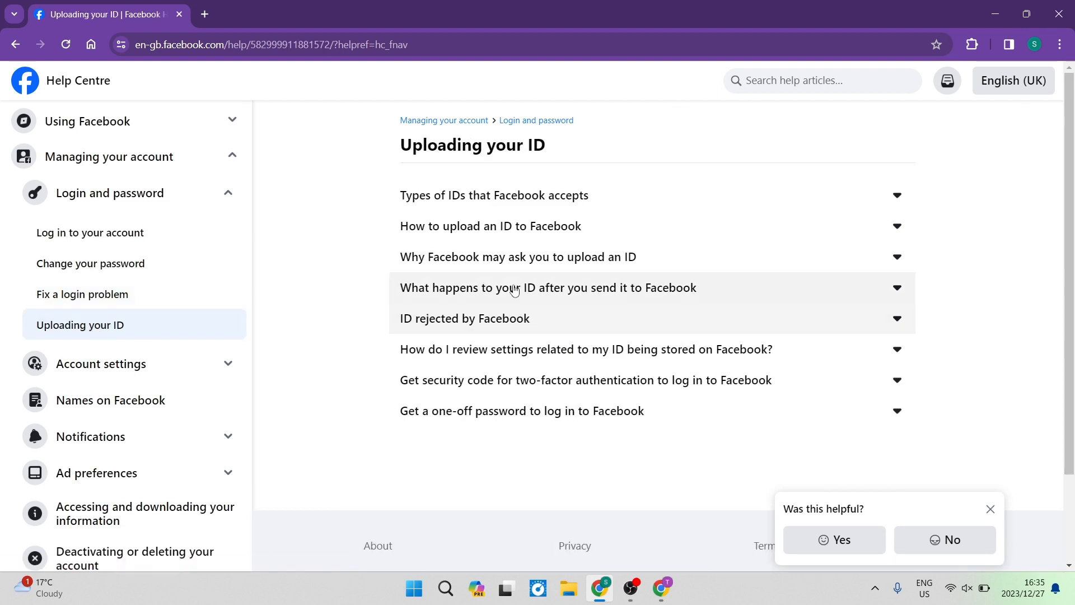
pyautogui.scroll(-3)
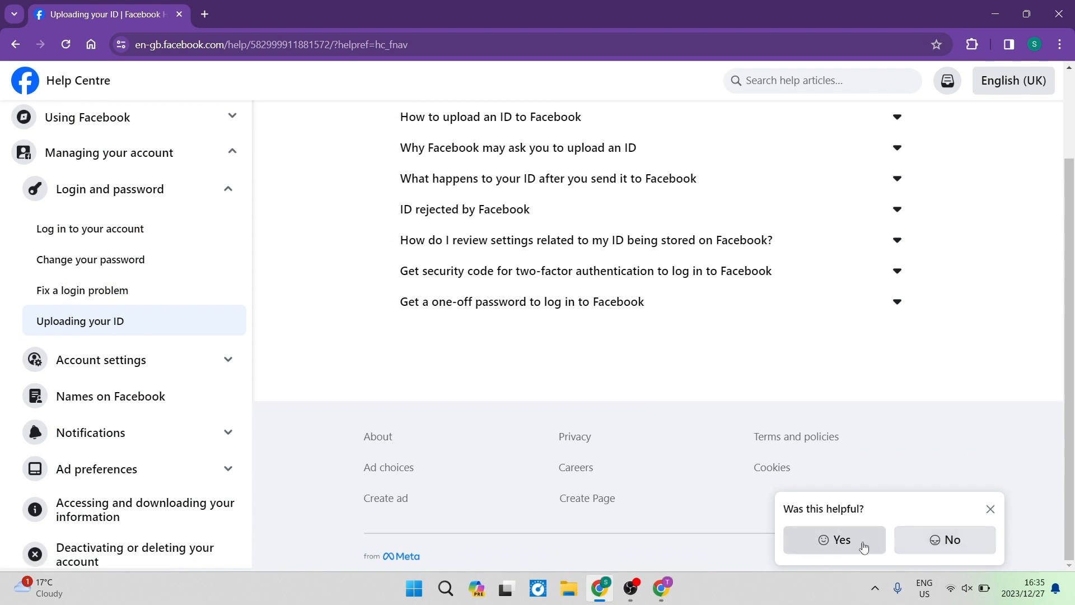
pyautogui.moveTo(857, 532)
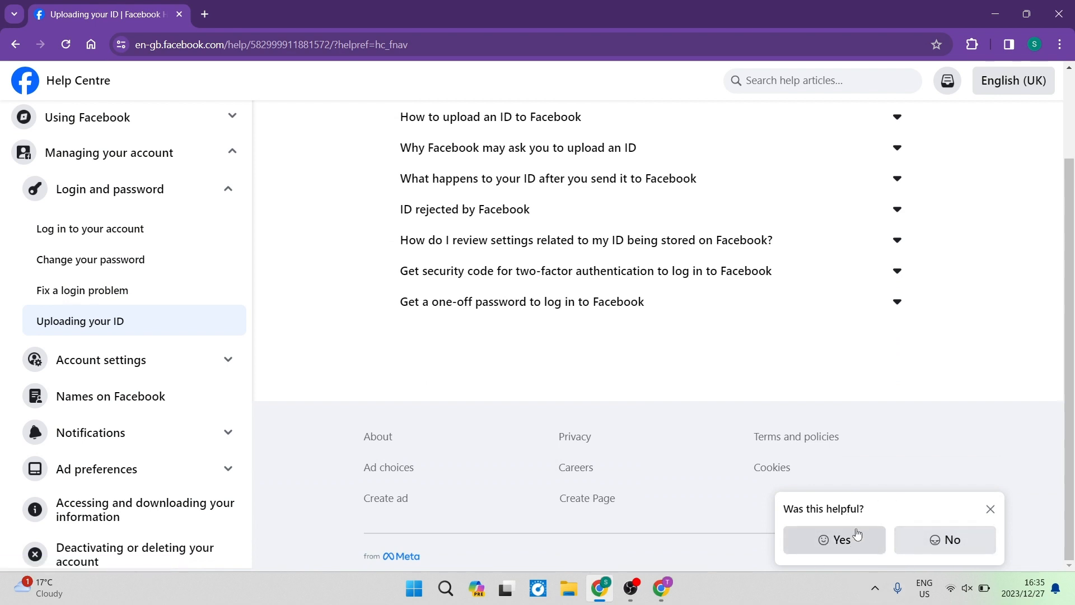
pyautogui.moveTo(701, 466)
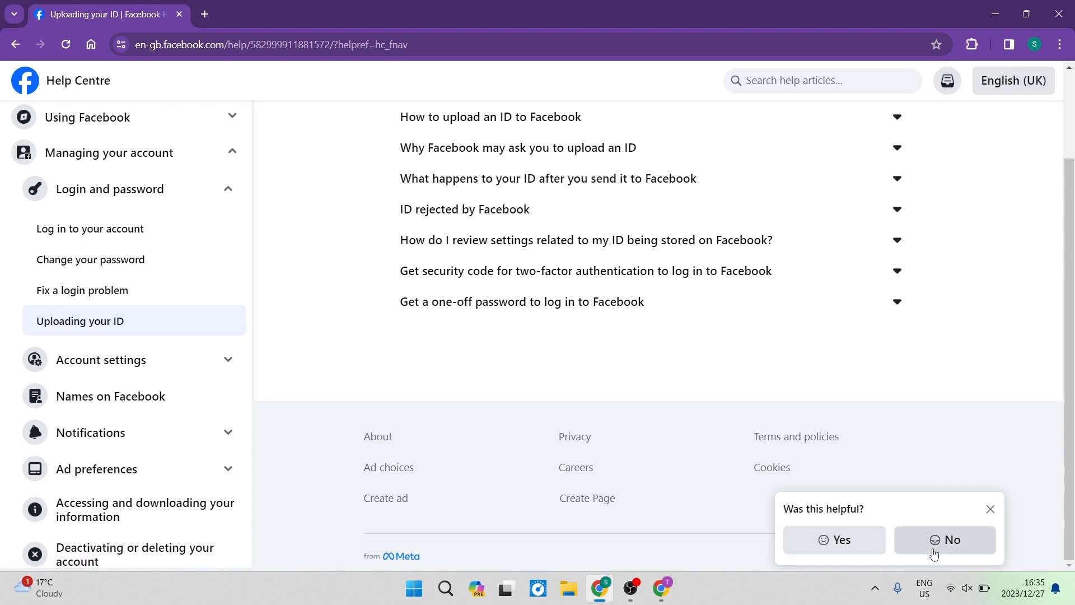
# Answer 'No' to 'Was this helpful?' and choose 'Other' as the reason
pyautogui.click(944, 539)
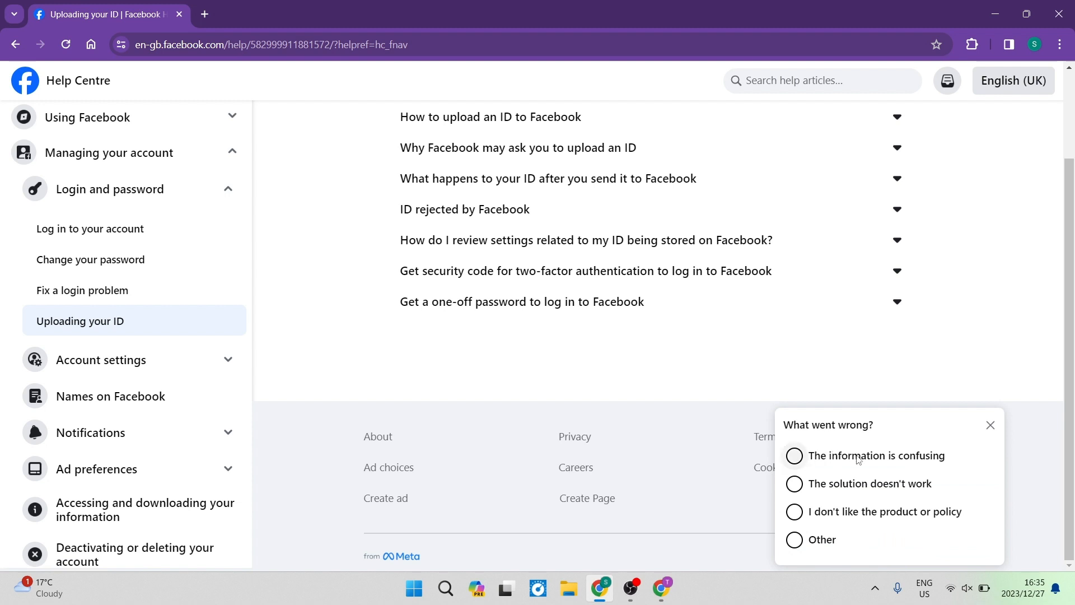
pyautogui.moveTo(877, 521)
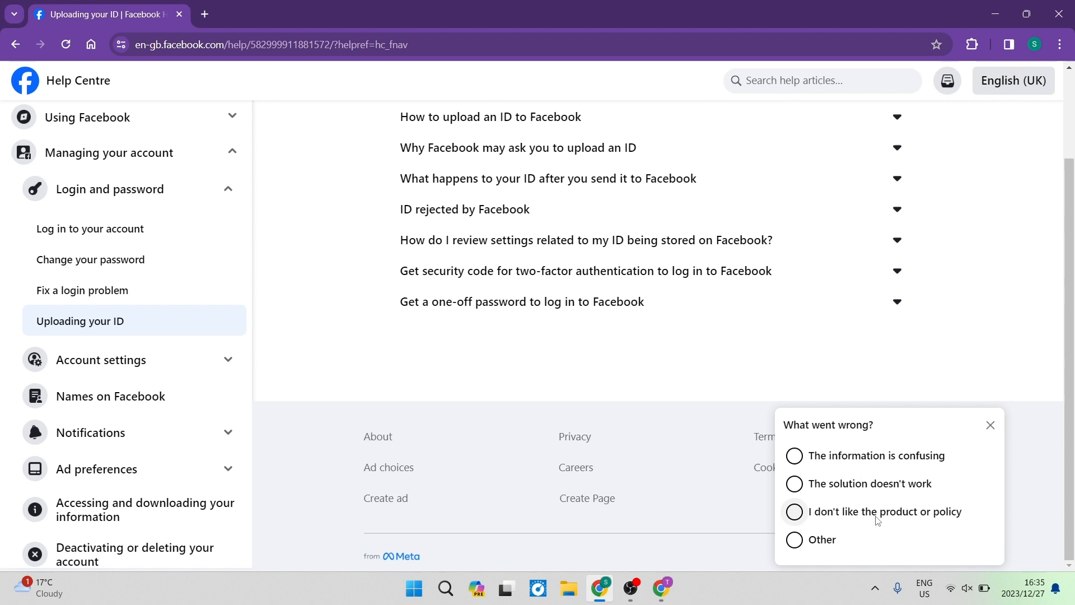
pyautogui.moveTo(804, 545)
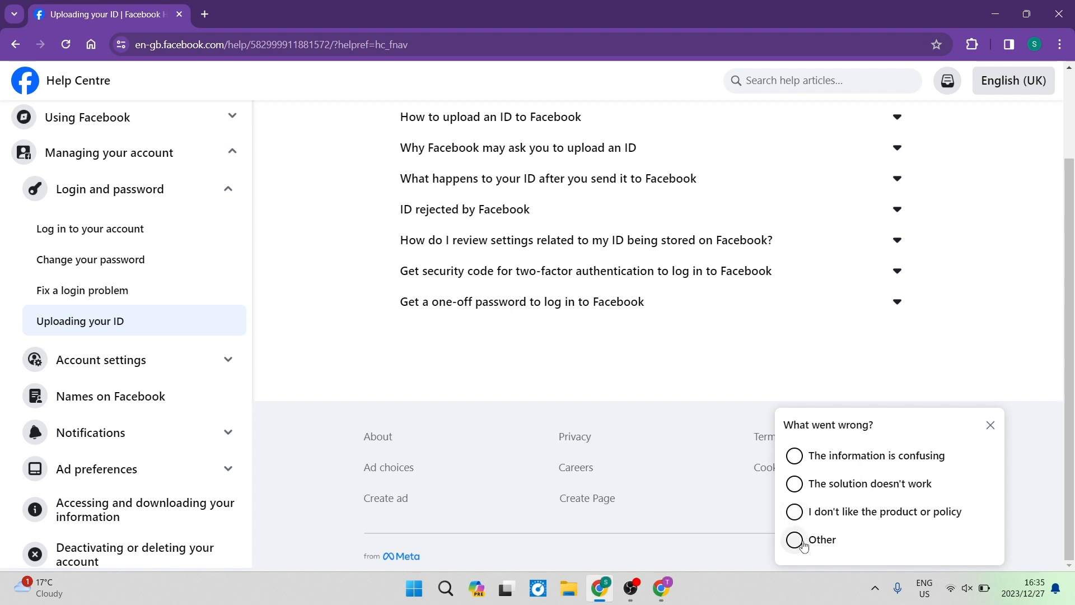
pyautogui.click(794, 539)
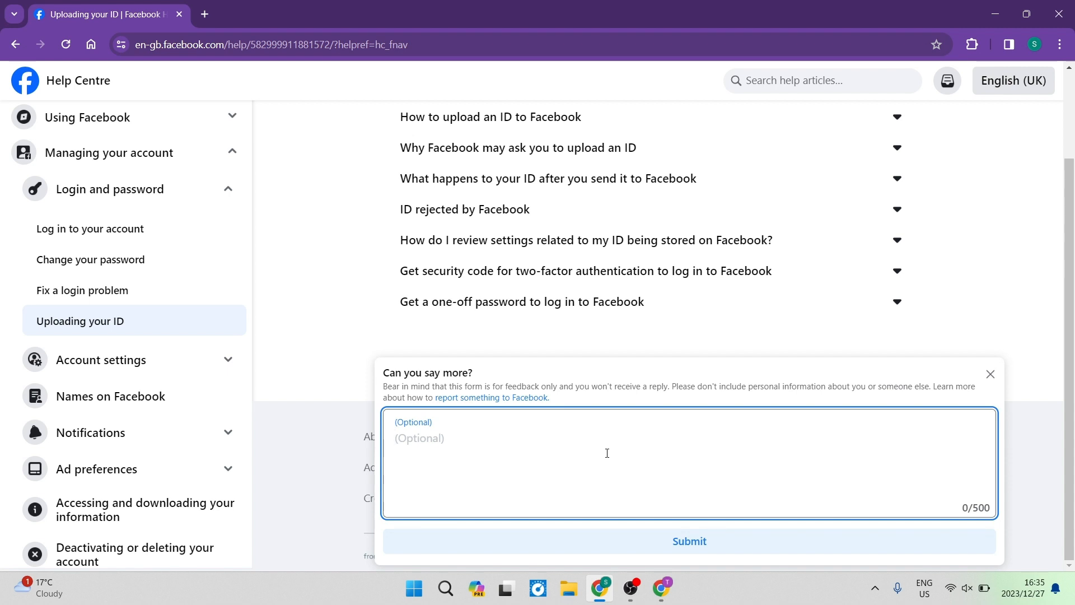
pyautogui.moveTo(665, 500)
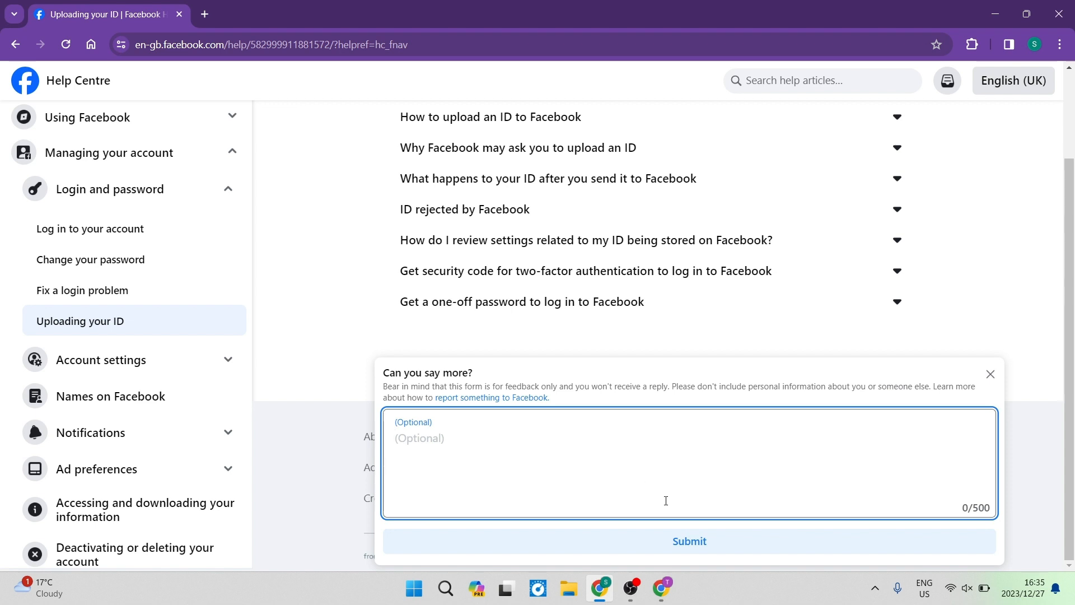
pyautogui.moveTo(531, 288)
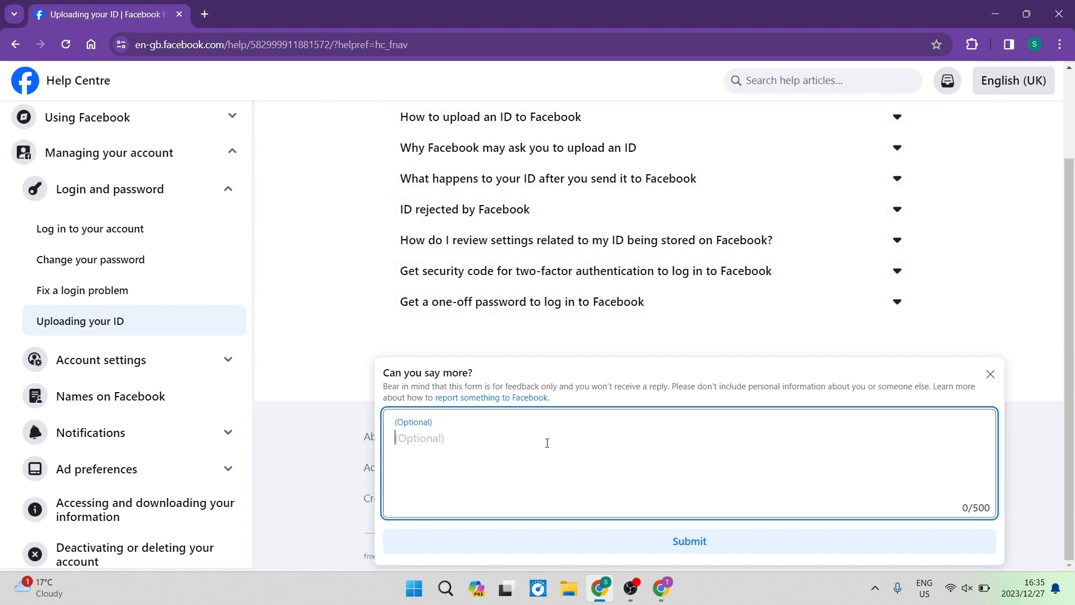
pyautogui.moveTo(688, 499)
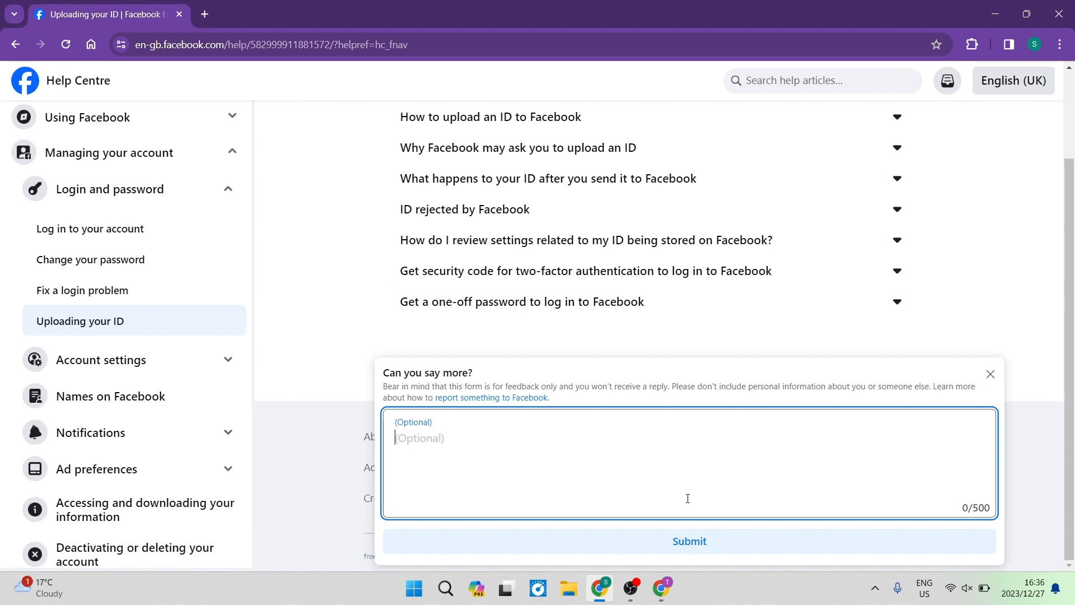
pyautogui.moveTo(689, 543)
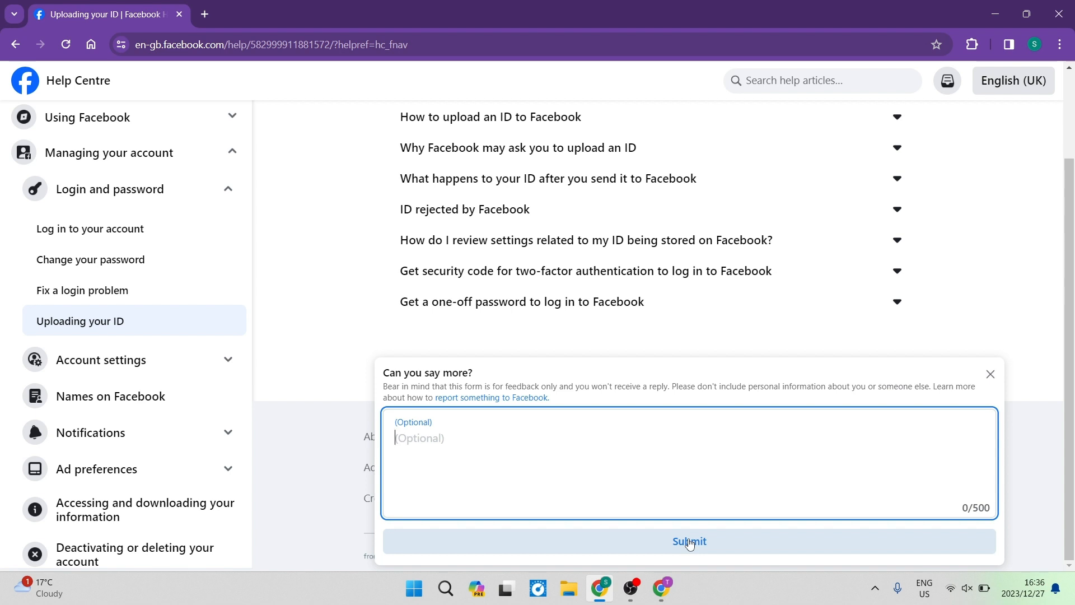
pyautogui.moveTo(674, 457)
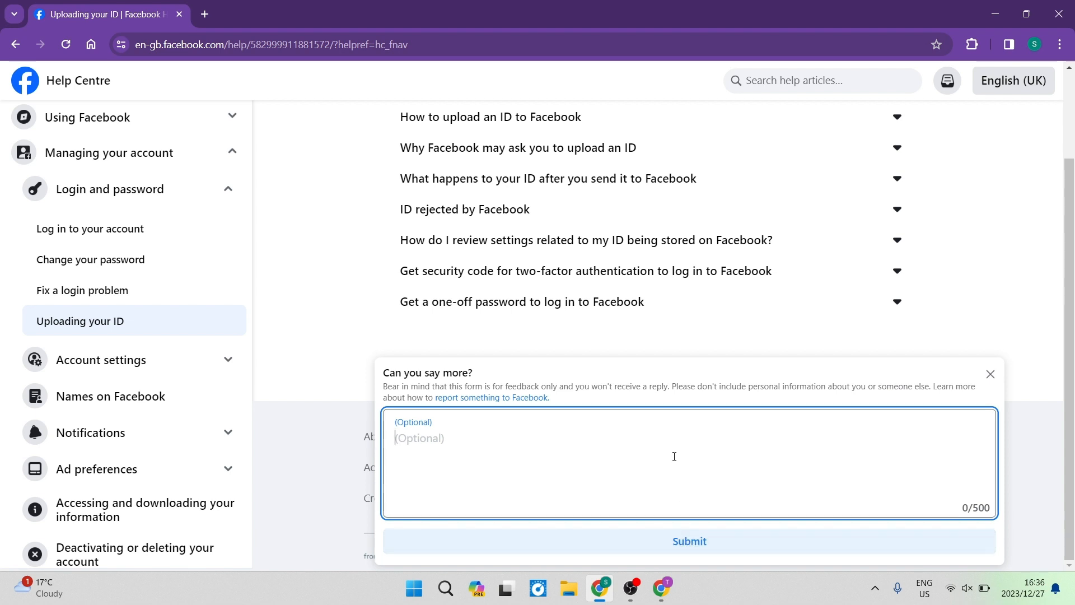
pyautogui.moveTo(551, 406)
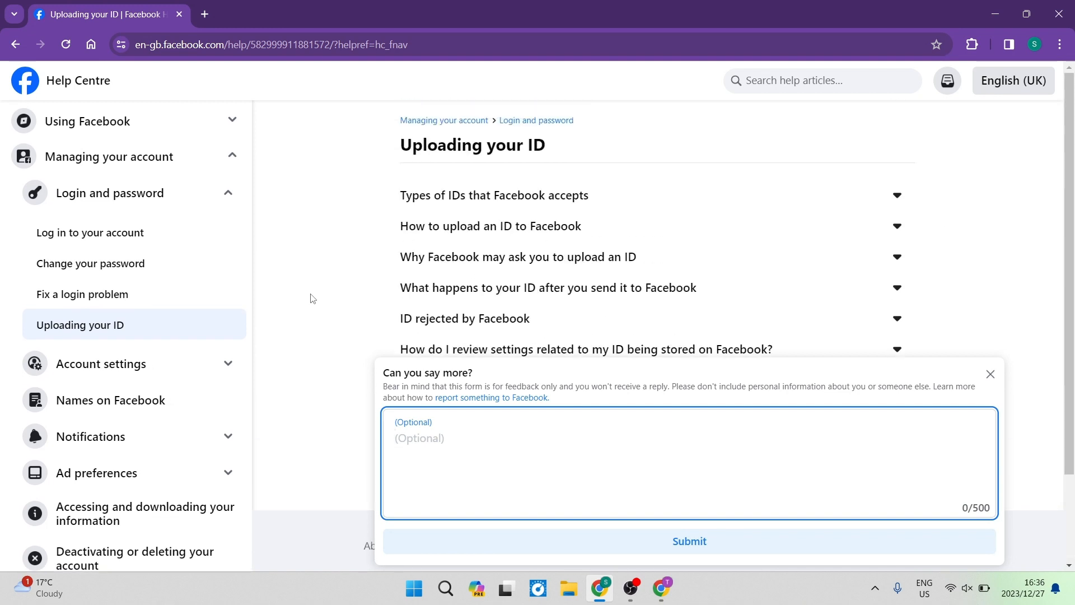
pyautogui.moveTo(375, 193)
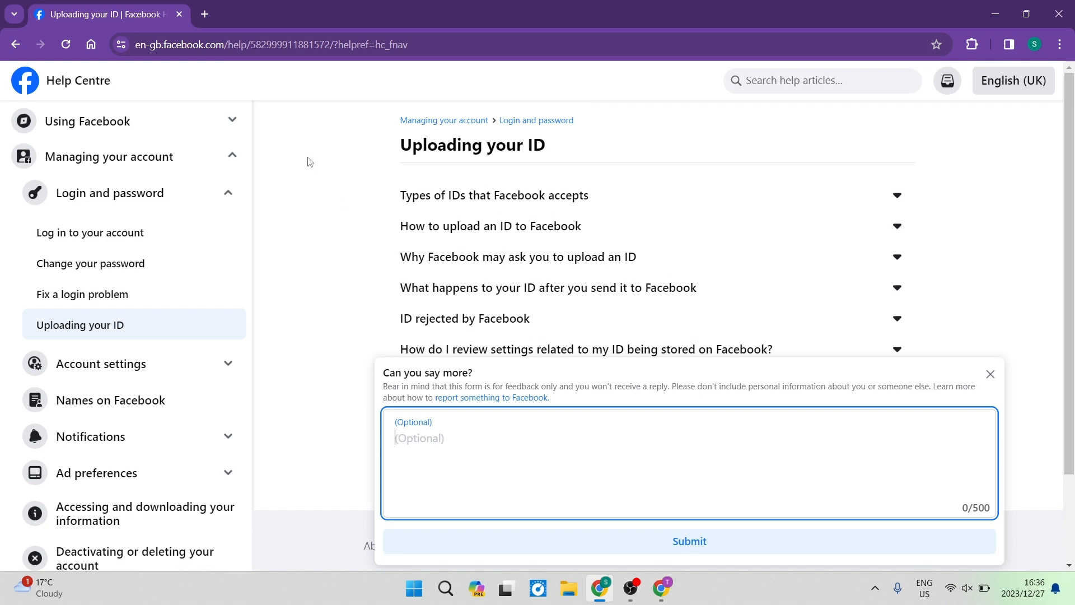
pyautogui.moveTo(333, 180)
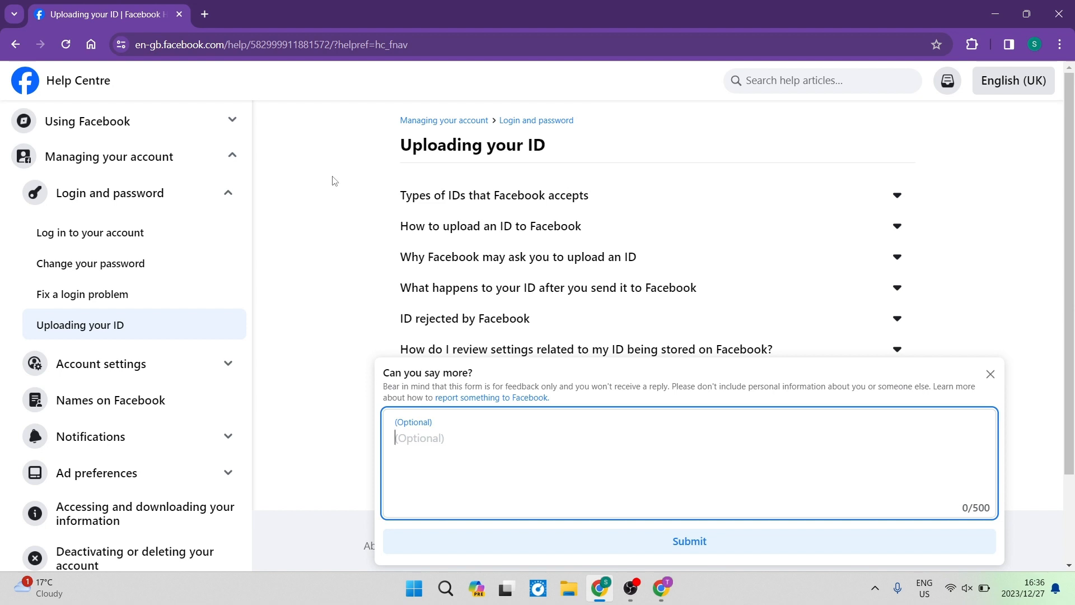
pyautogui.moveTo(321, 153)
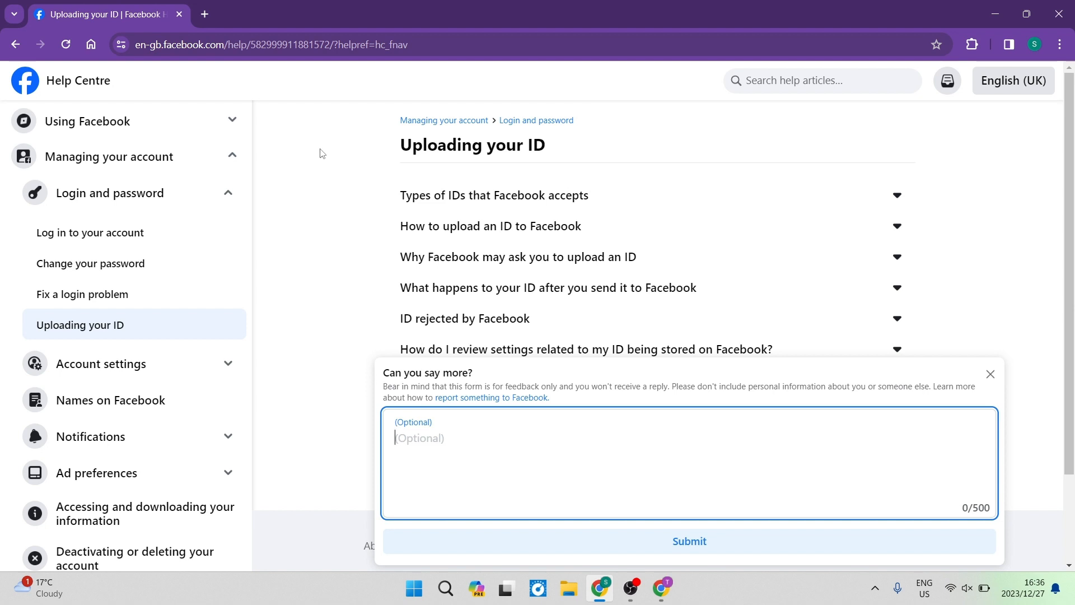